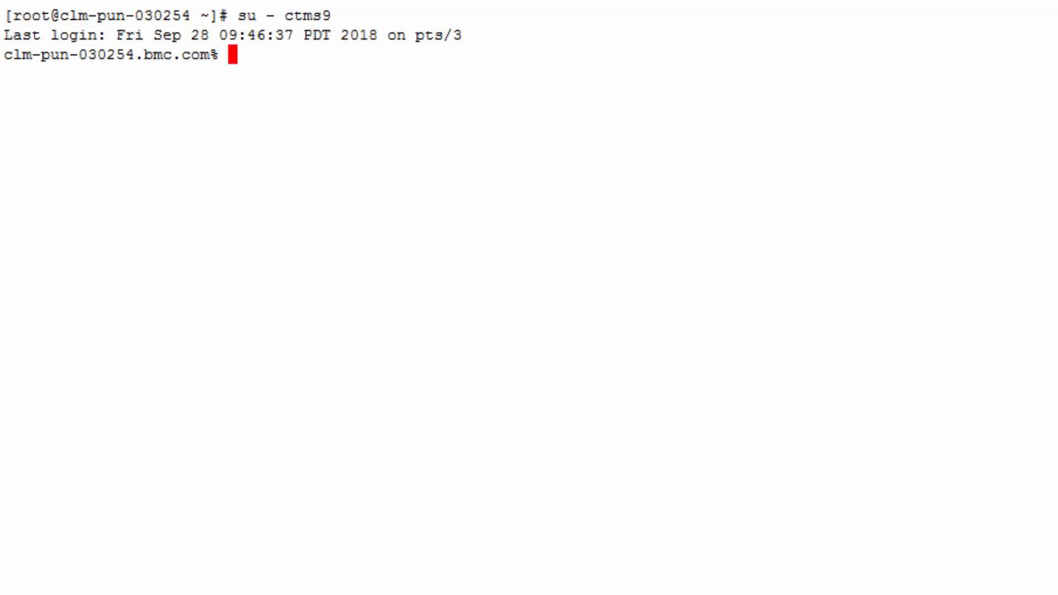
Change to ctm_server/data and open config.dat in vi.
{"action": "type", "text": "cd ctm_se"}
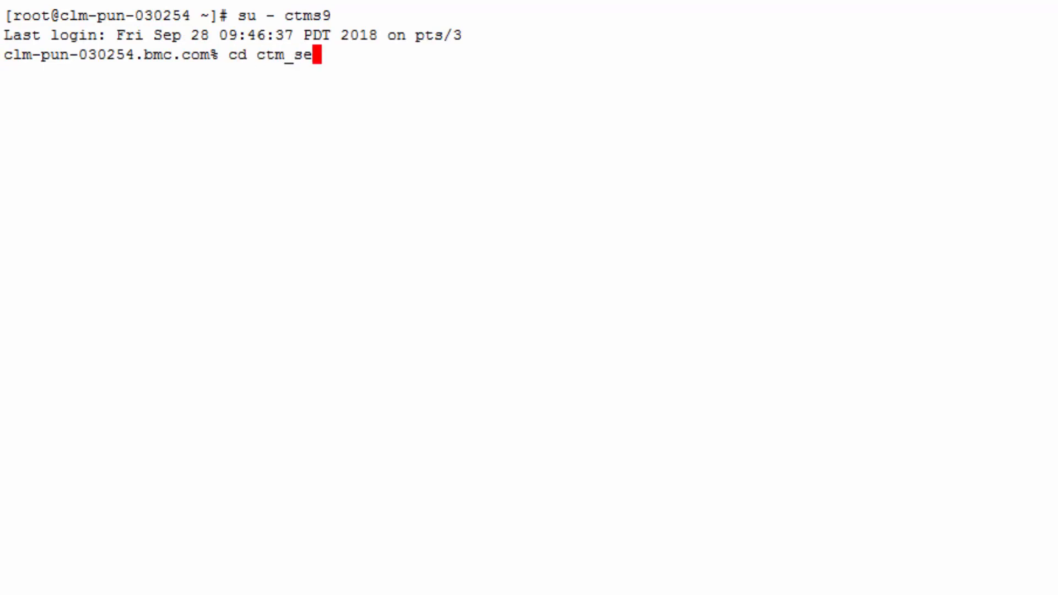
{"action": "type", "text": "rver/data"}
{"action": "type", "text": "vi"}
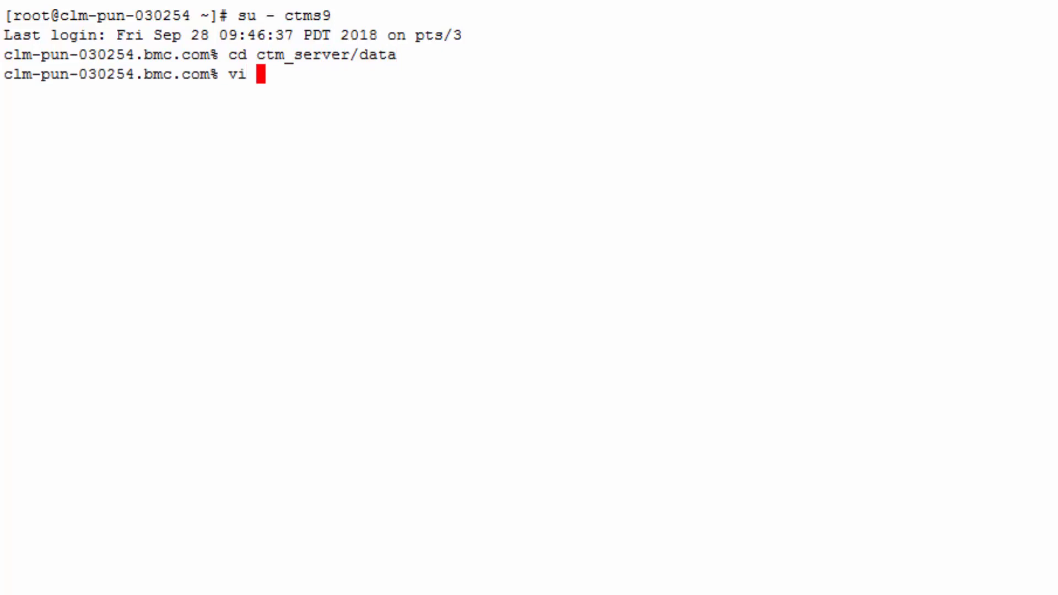
{"action": "type", "text": "config.dat"}
{"action": "type", "text": "/"}
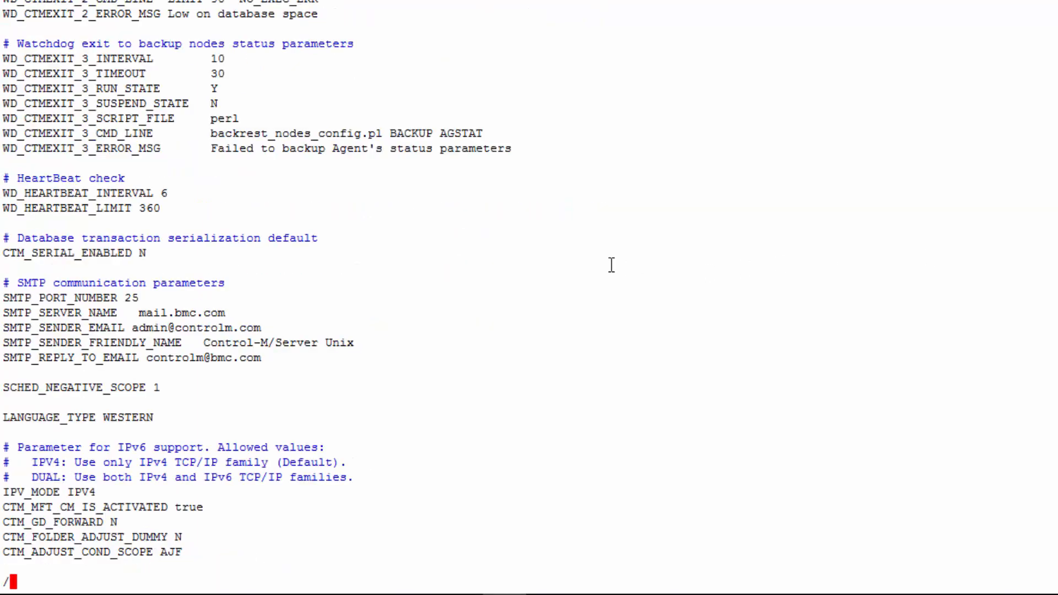
Append the line MAIL_ADD_BODY_PREFIX N to config.dat and save with :wq.
{"action": "key", "text": "Enter"}
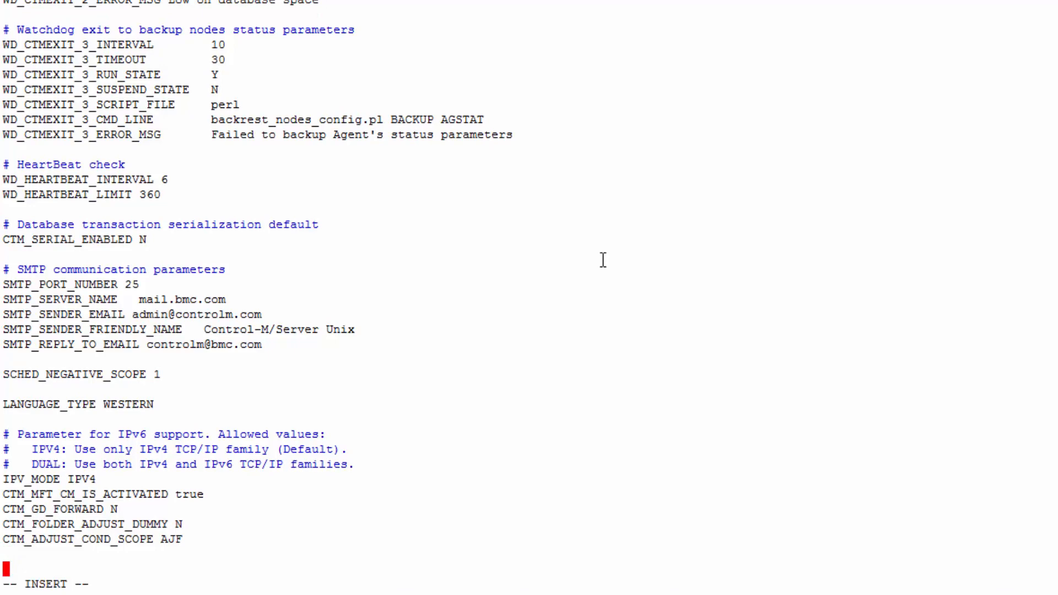
{"action": "type", "text": "MAIL_ADD_BODY_PREFIX"}
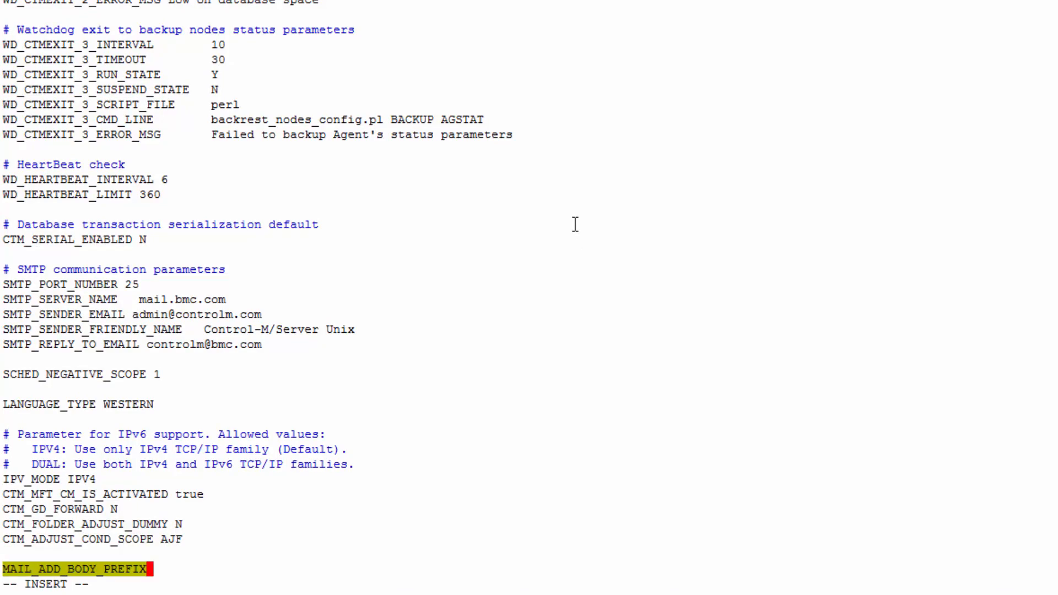
{"action": "type", "text": "N"}
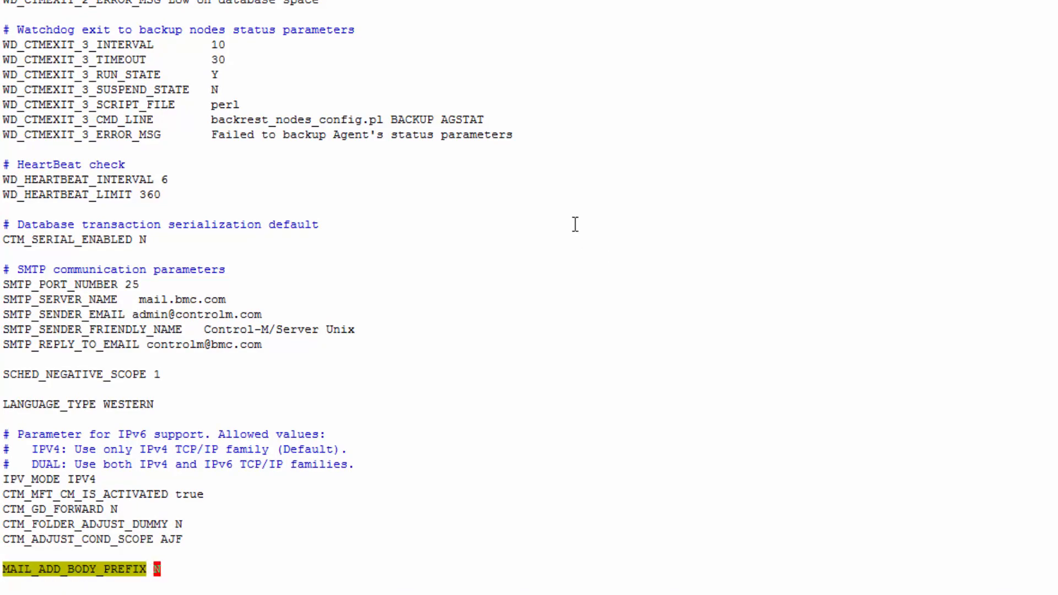
{"action": "type", "text": ":wq"}
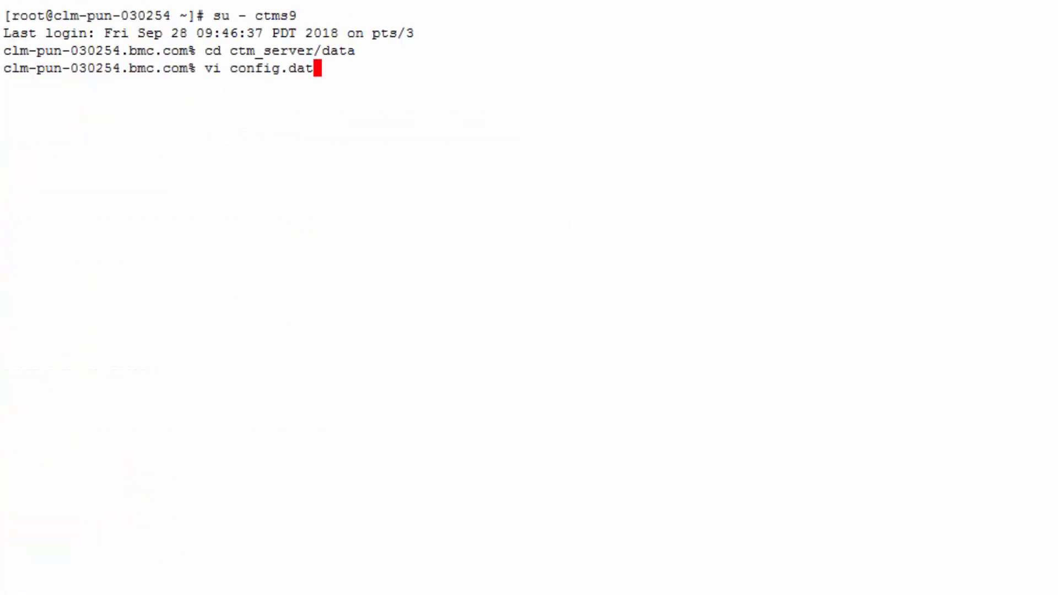
Launch ctm_menu and choose option 1 for the CONTROL-M Manager menu.
{"action": "type", "text": "ctm_menu"}
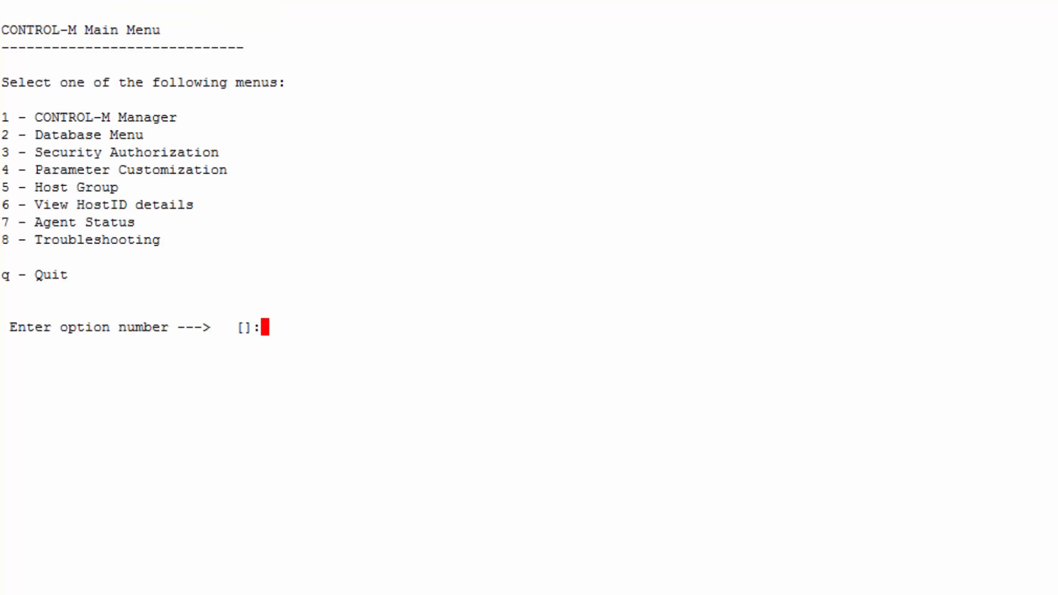
{"action": "type", "text": "1"}
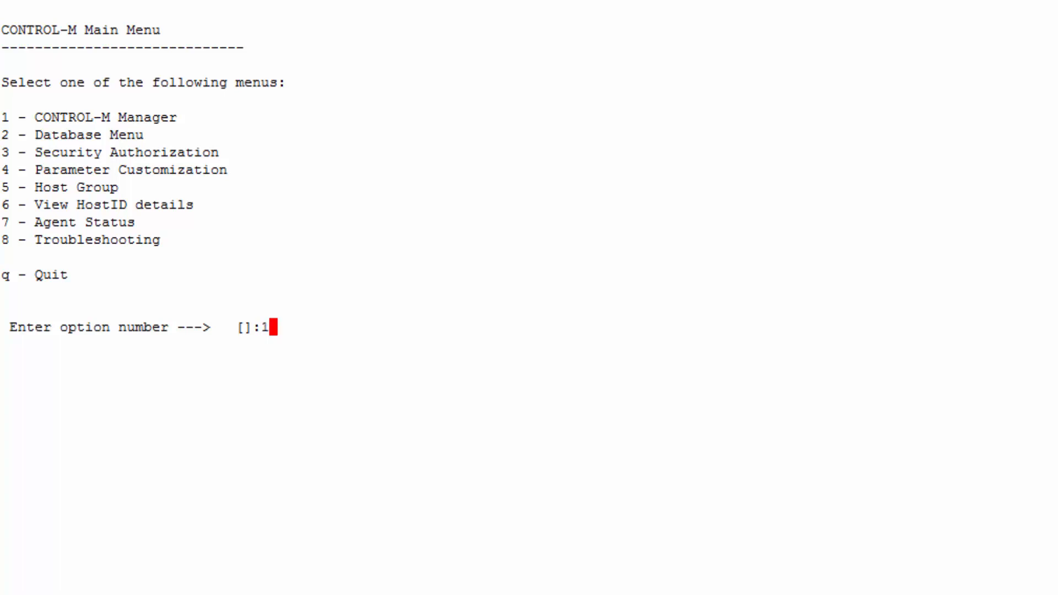
{"action": "key", "text": "enter"}
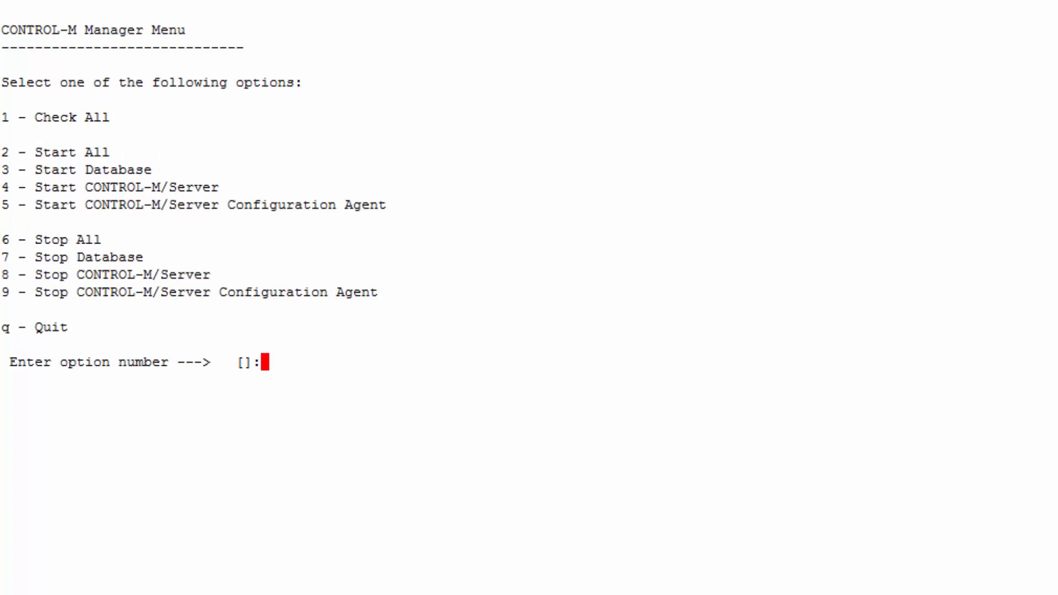
Stop CONTROL-M/Server with option 8, then start it again with option 4.
{"action": "type", "text": "8"}
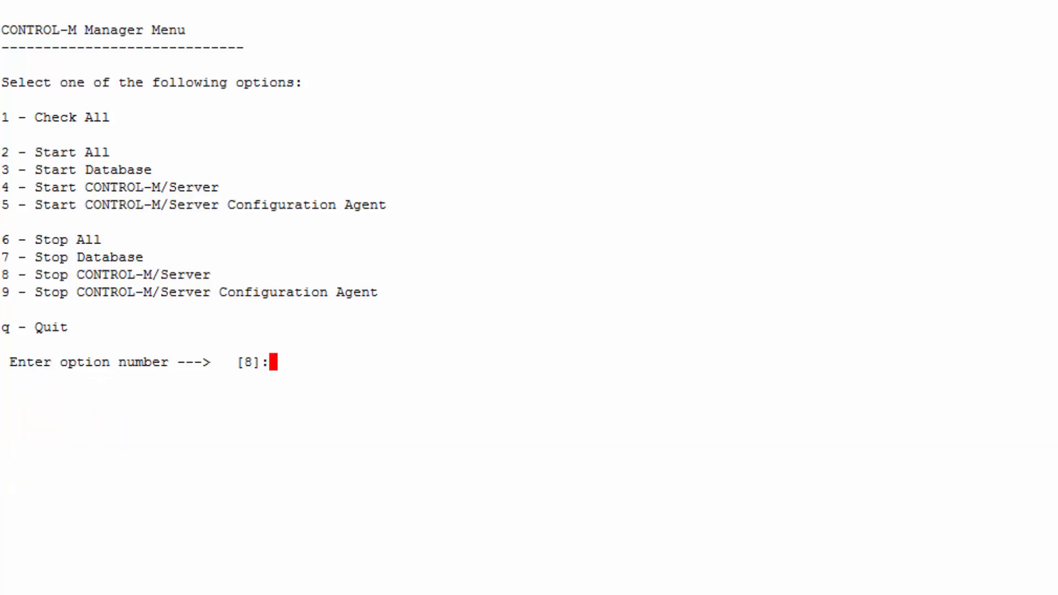
{"action": "type", "text": "4"}
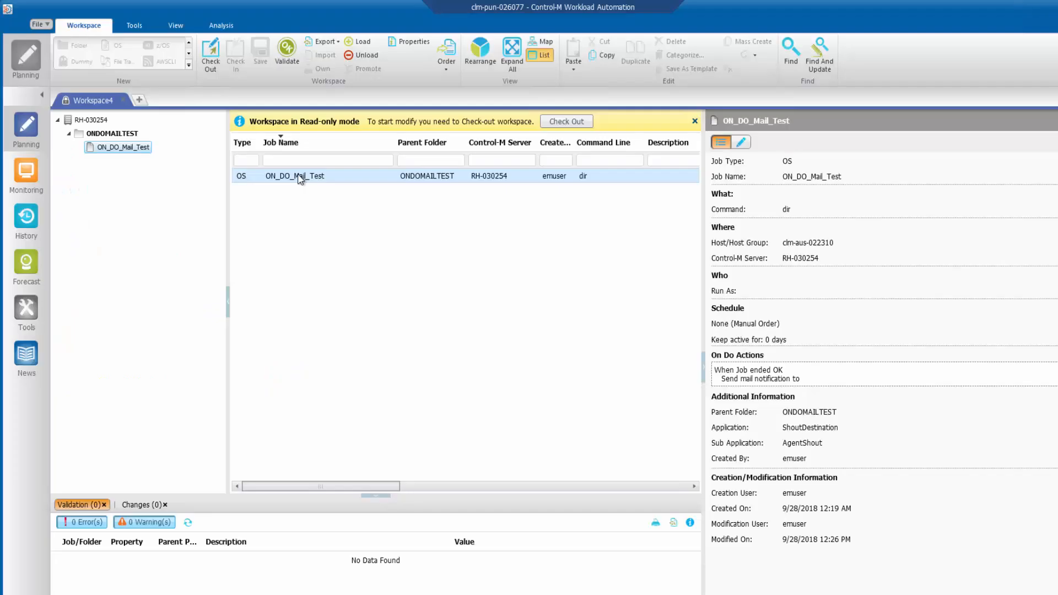
Choose Order... from the ON_DO_Mail_Test job's context menu.
{"action": "right_click", "coordinate": [295, 175]}
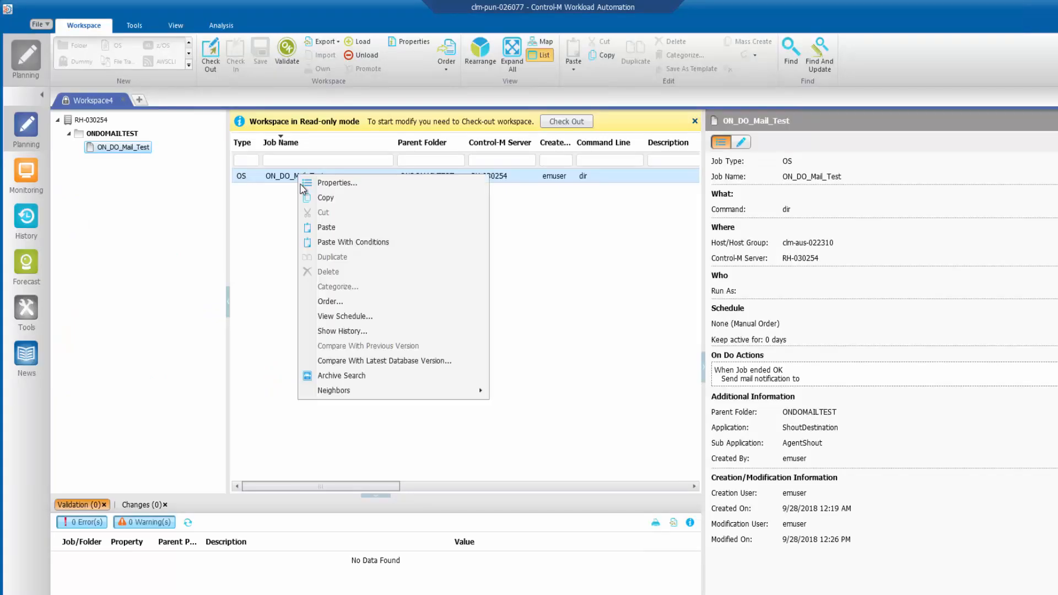
{"action": "left_click", "coordinate": [330, 300]}
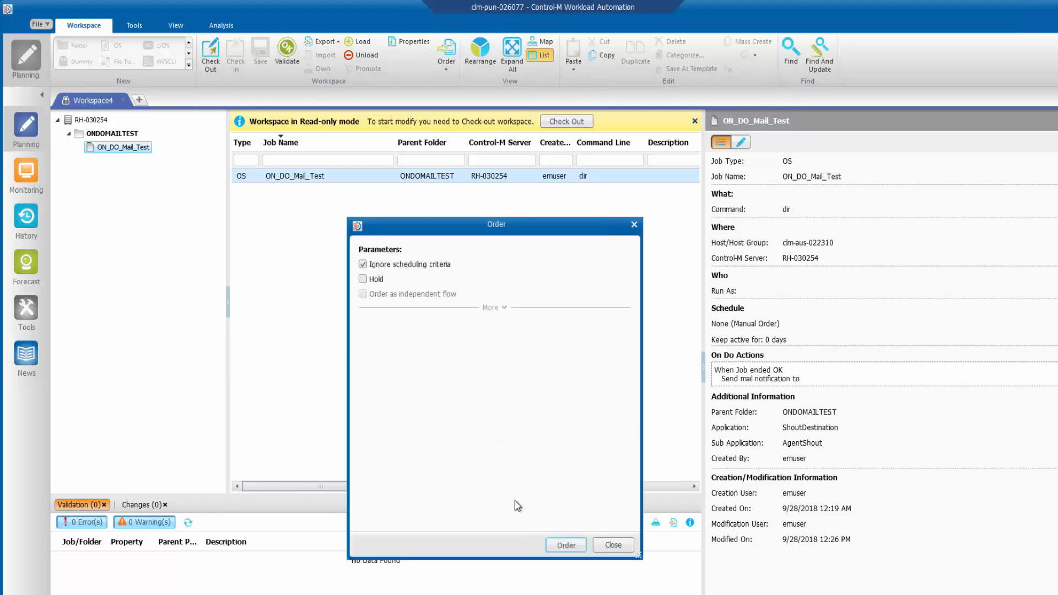